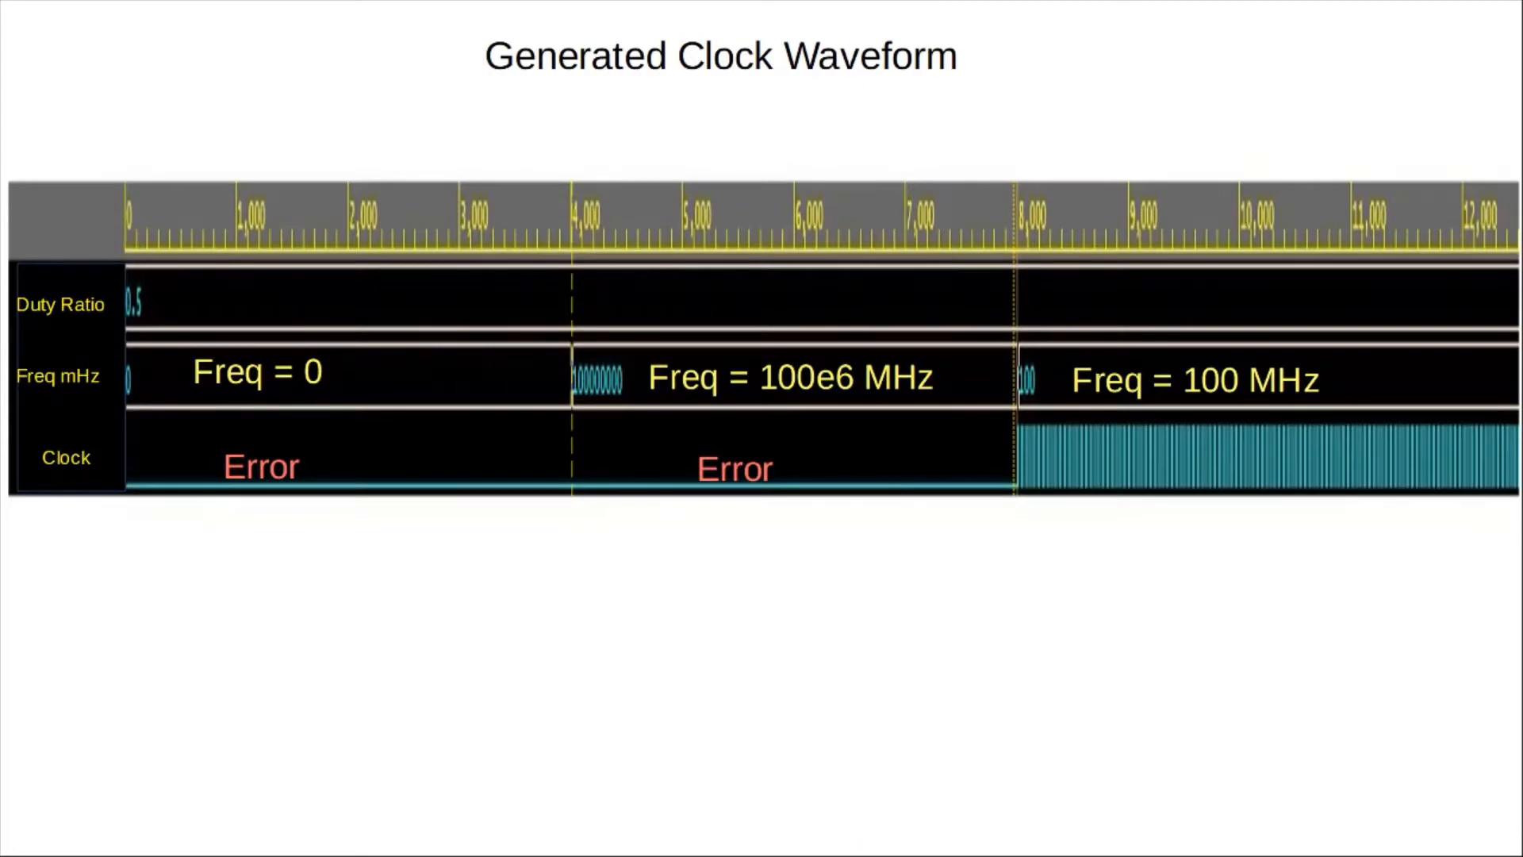
pyautogui.moveTo(152, 336)
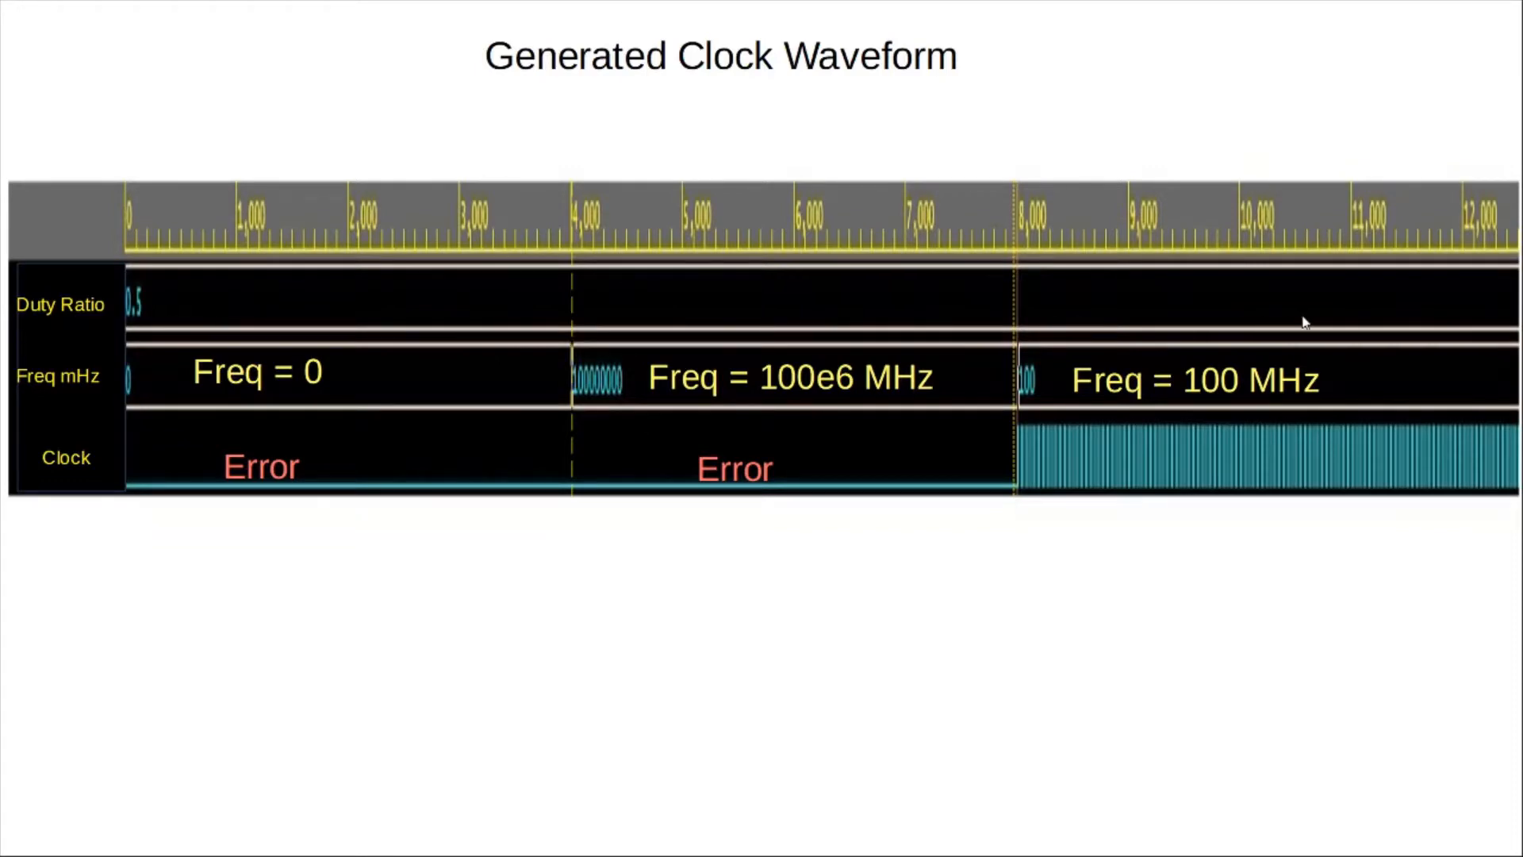
pyautogui.moveTo(68, 435)
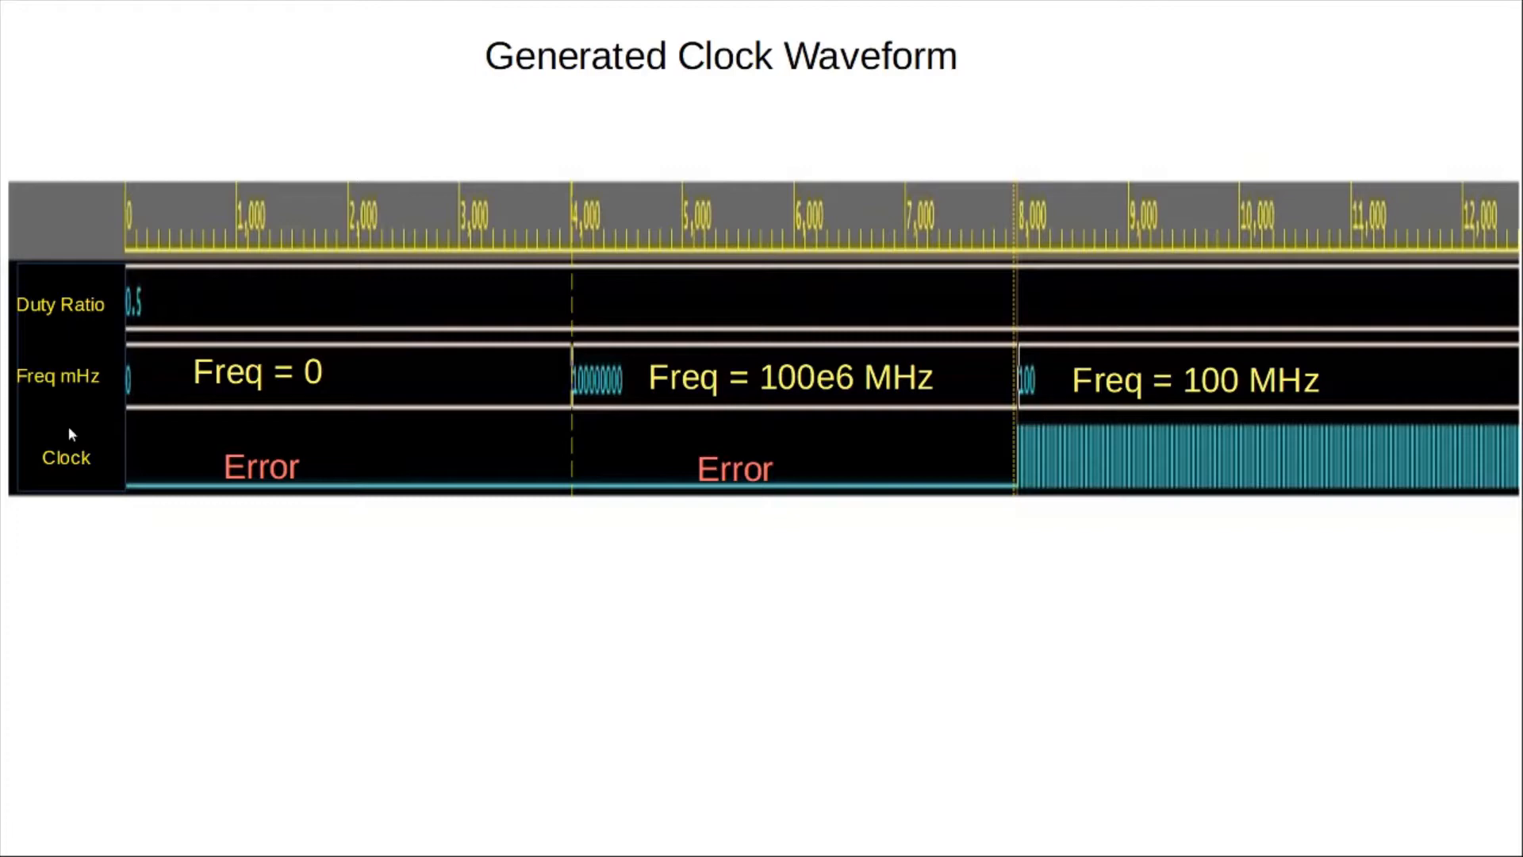
pyautogui.moveTo(62, 473)
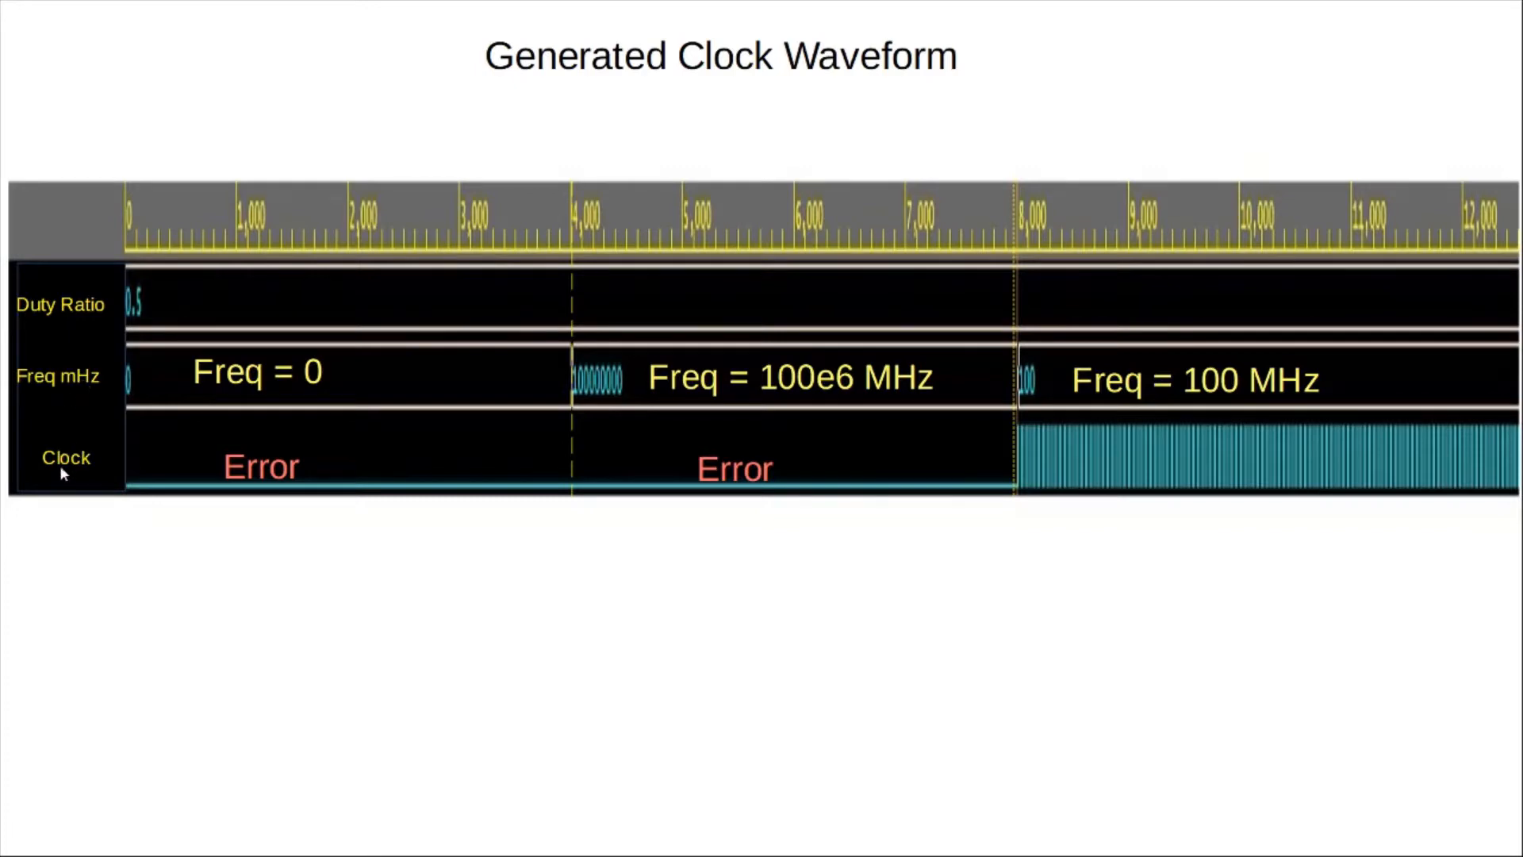
pyautogui.moveTo(303, 397)
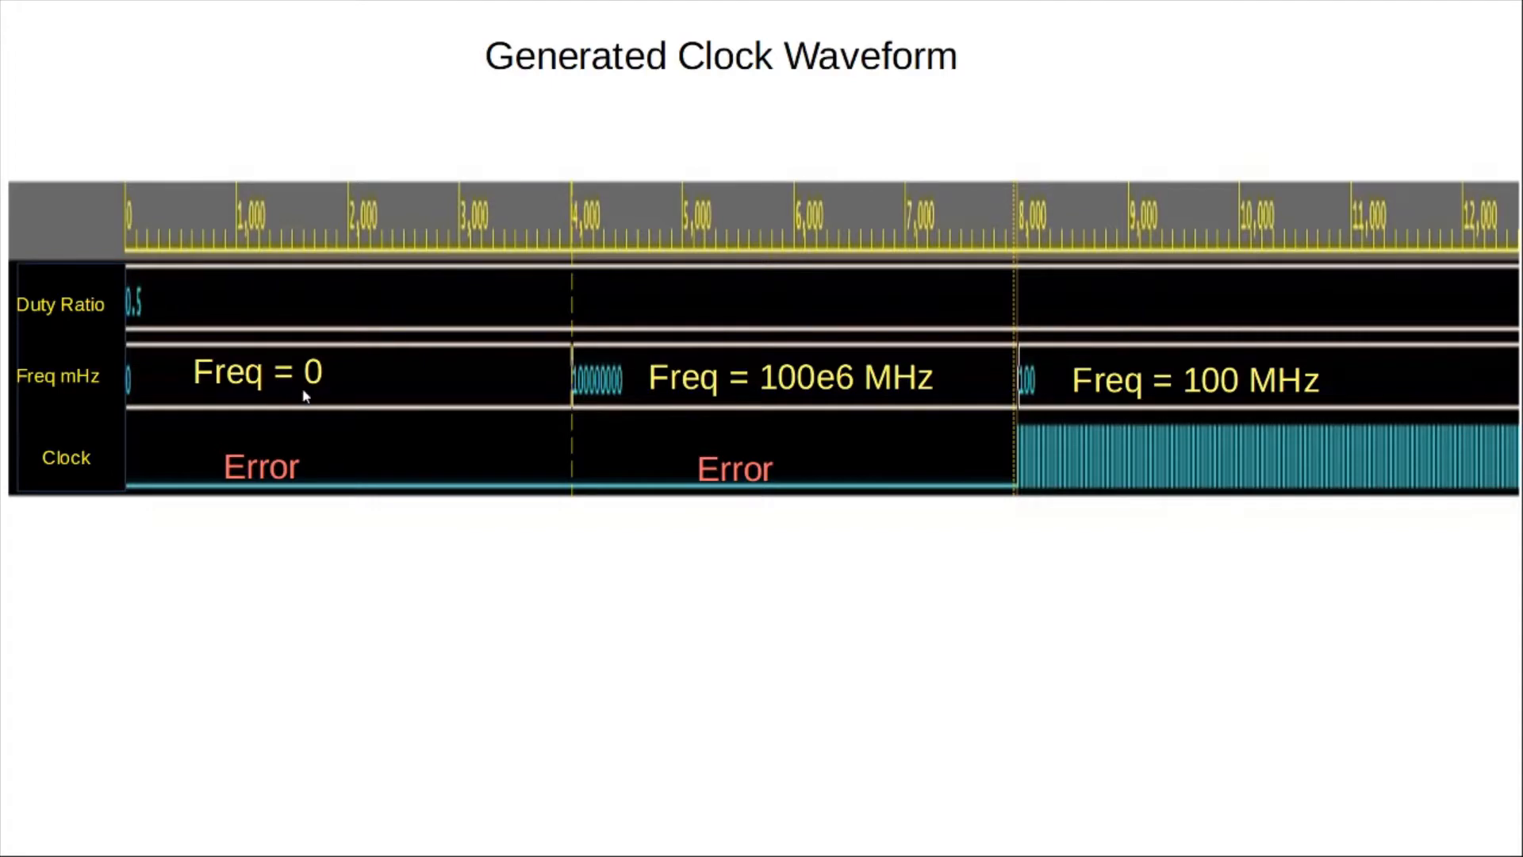
pyautogui.moveTo(313, 387)
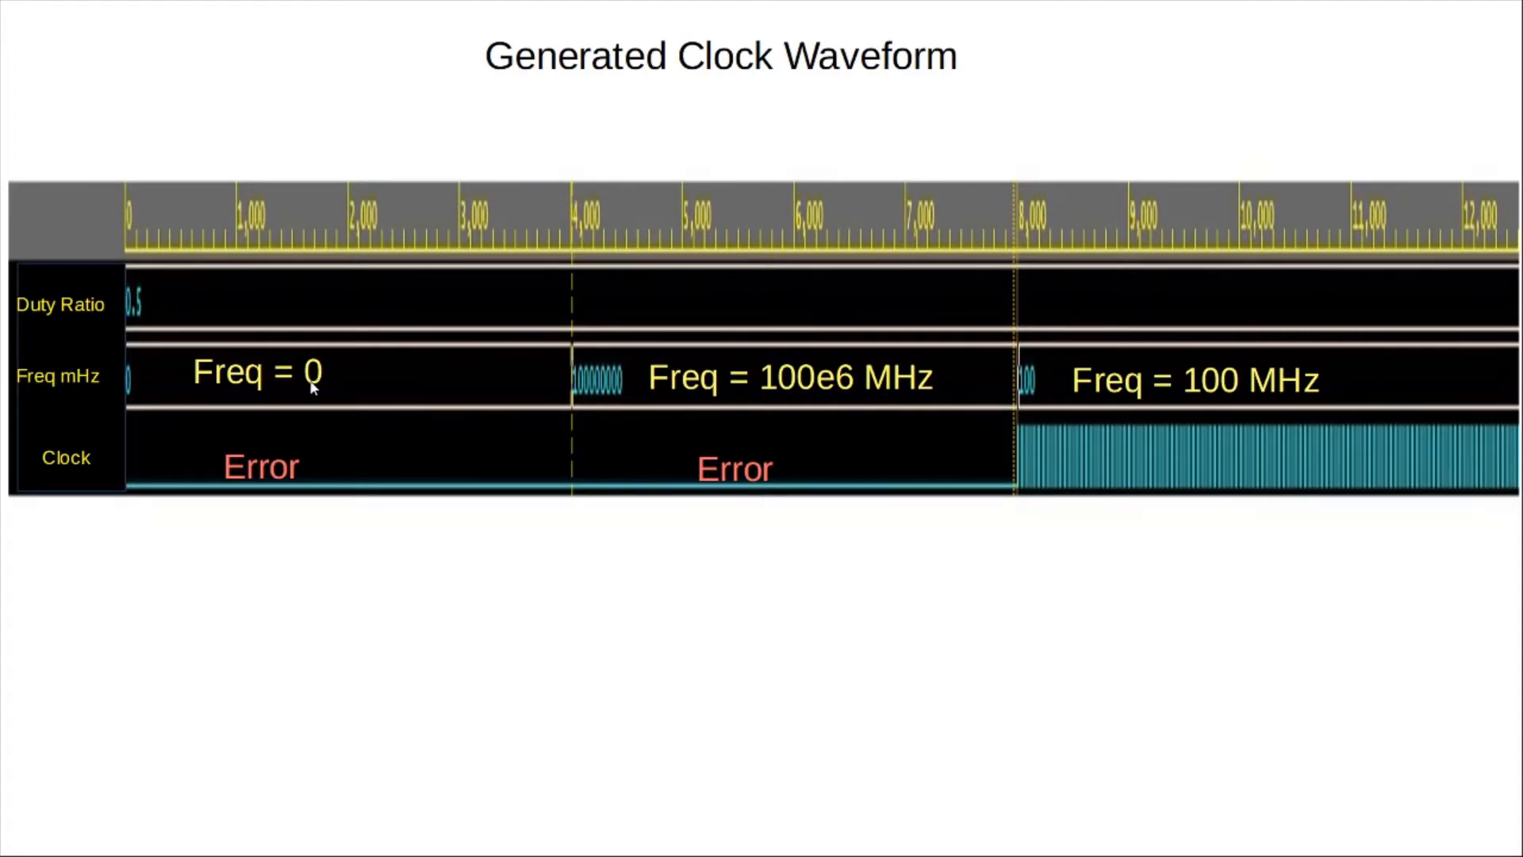
pyautogui.moveTo(325, 367)
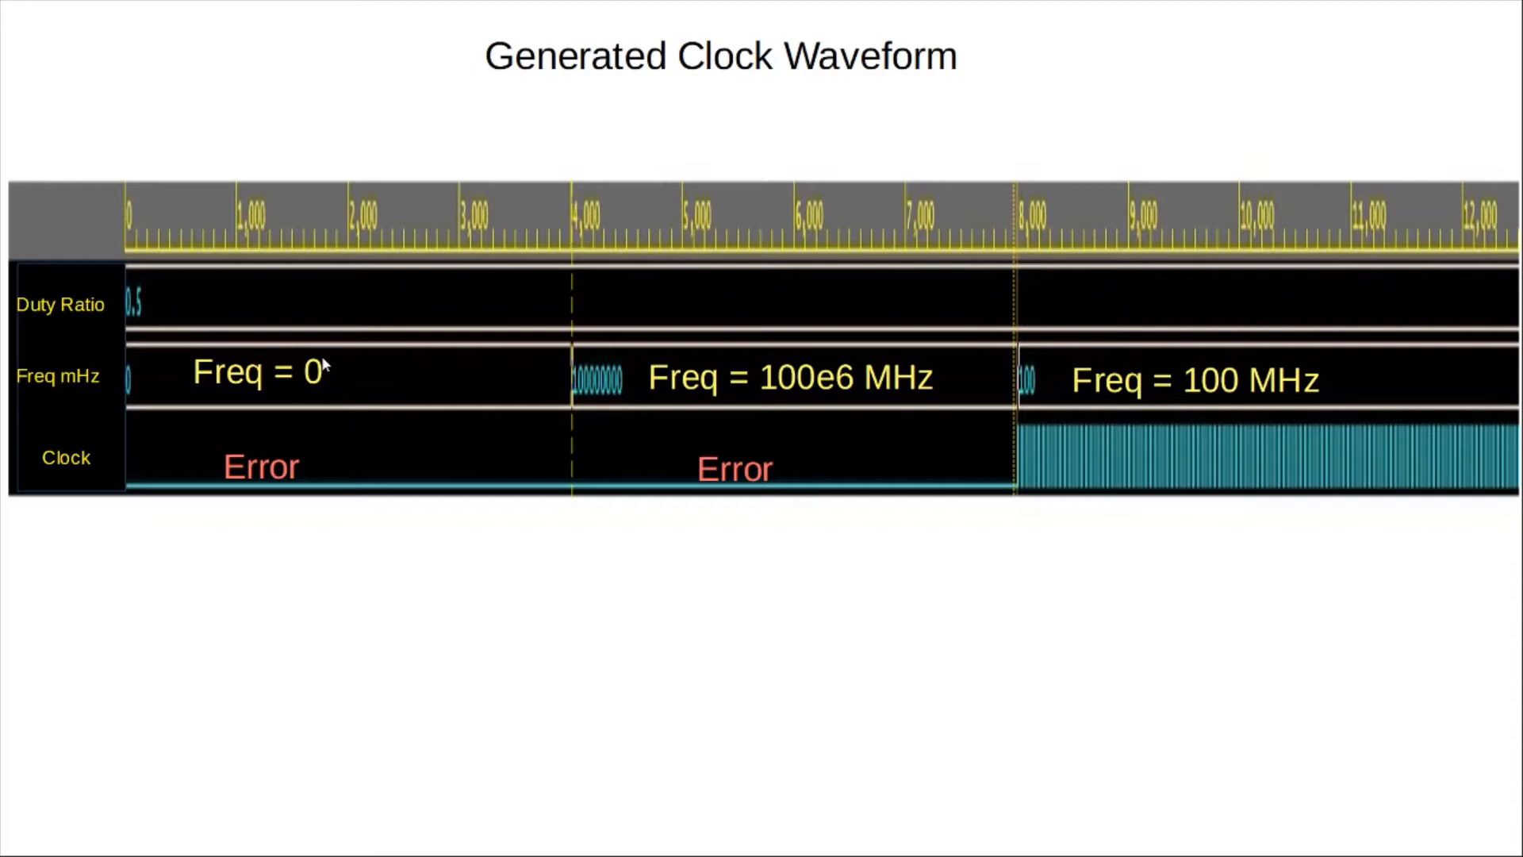
pyautogui.moveTo(302, 466)
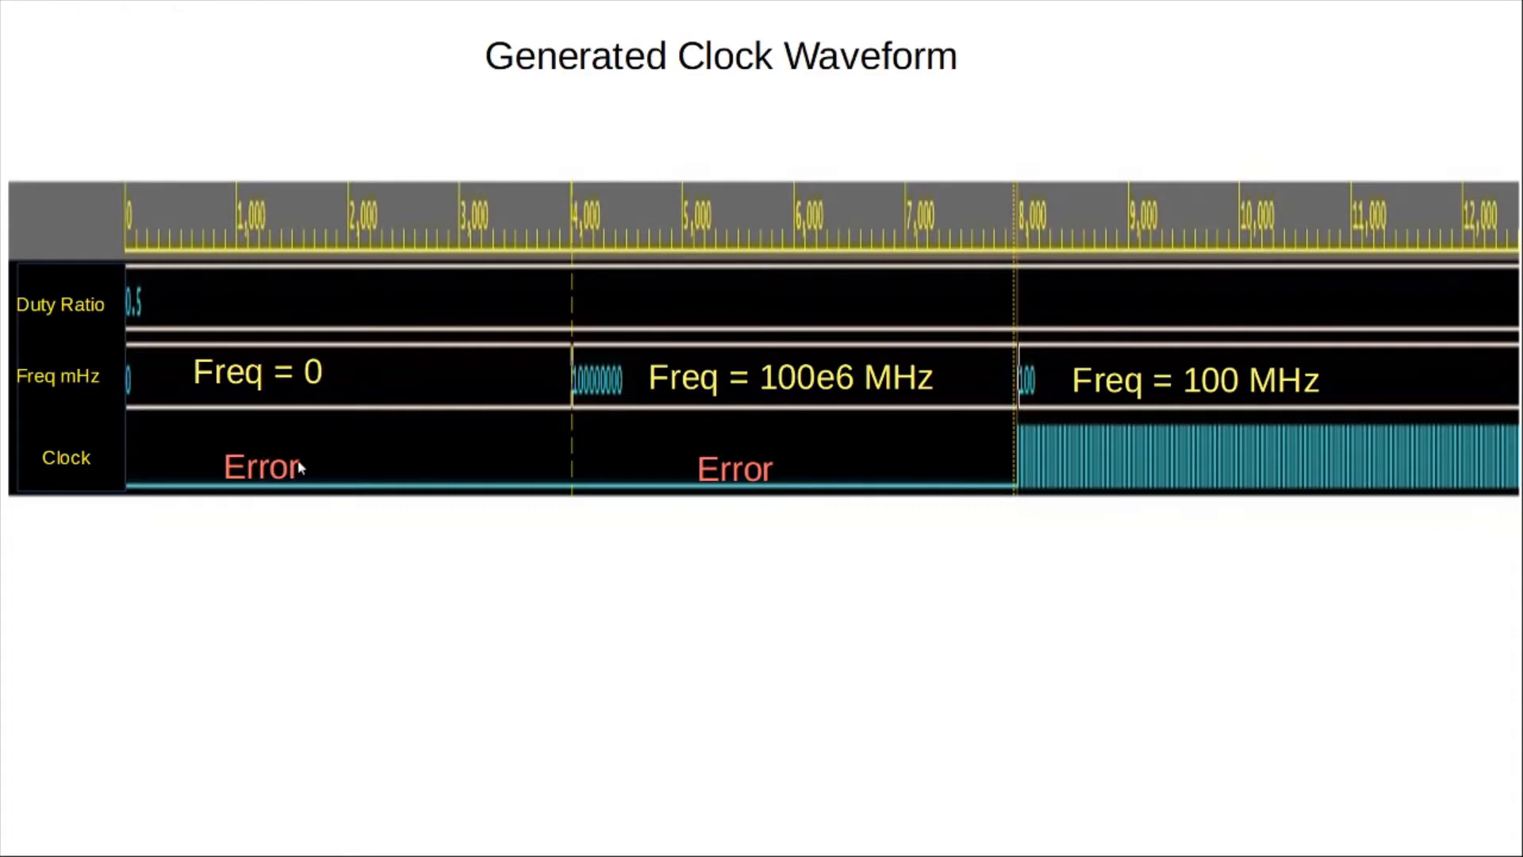
pyautogui.moveTo(313, 457)
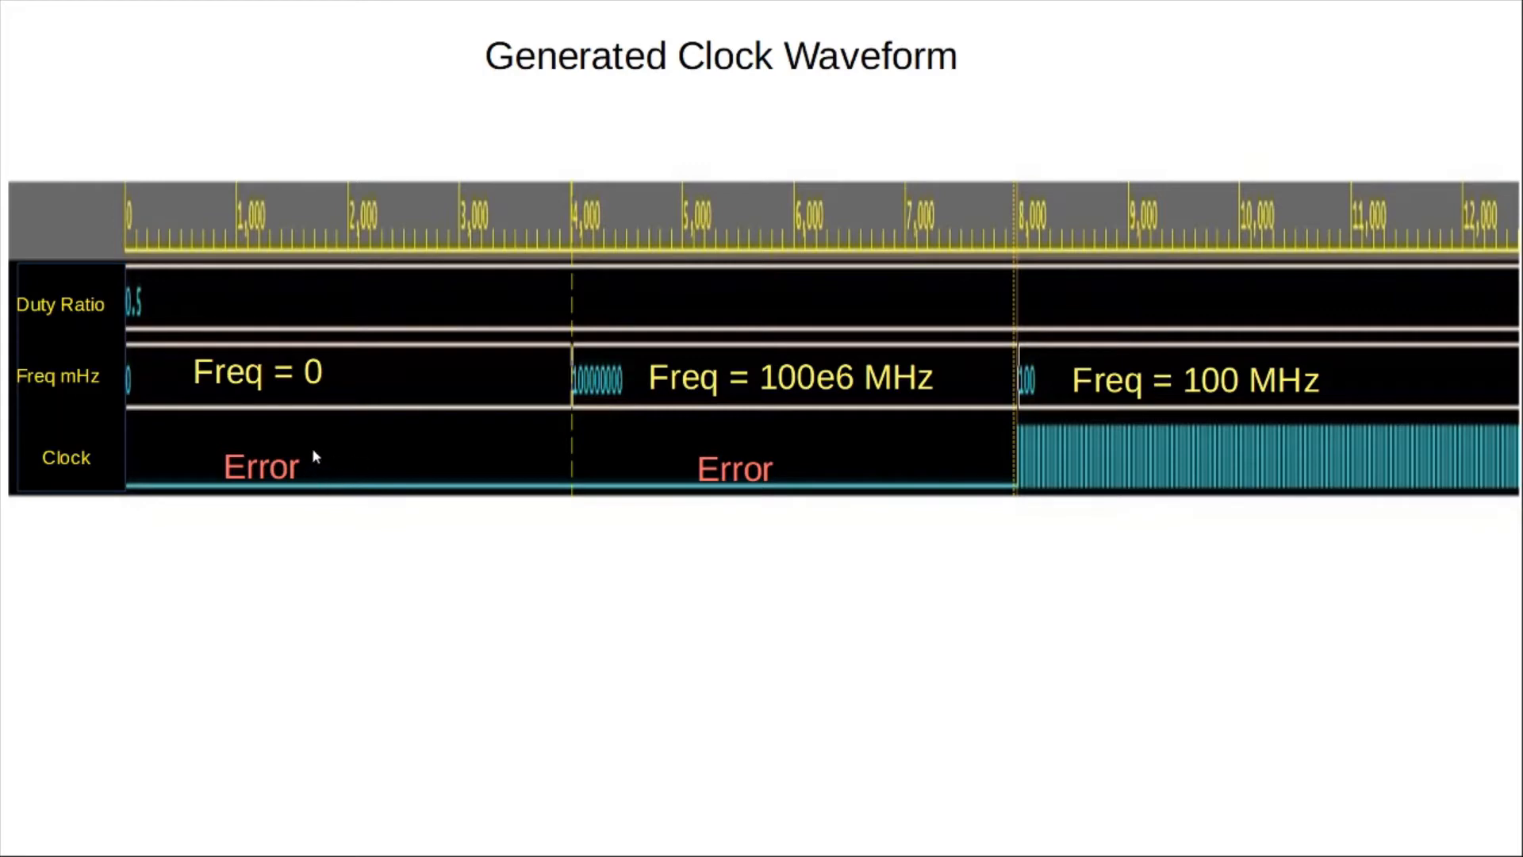
pyautogui.moveTo(311, 468)
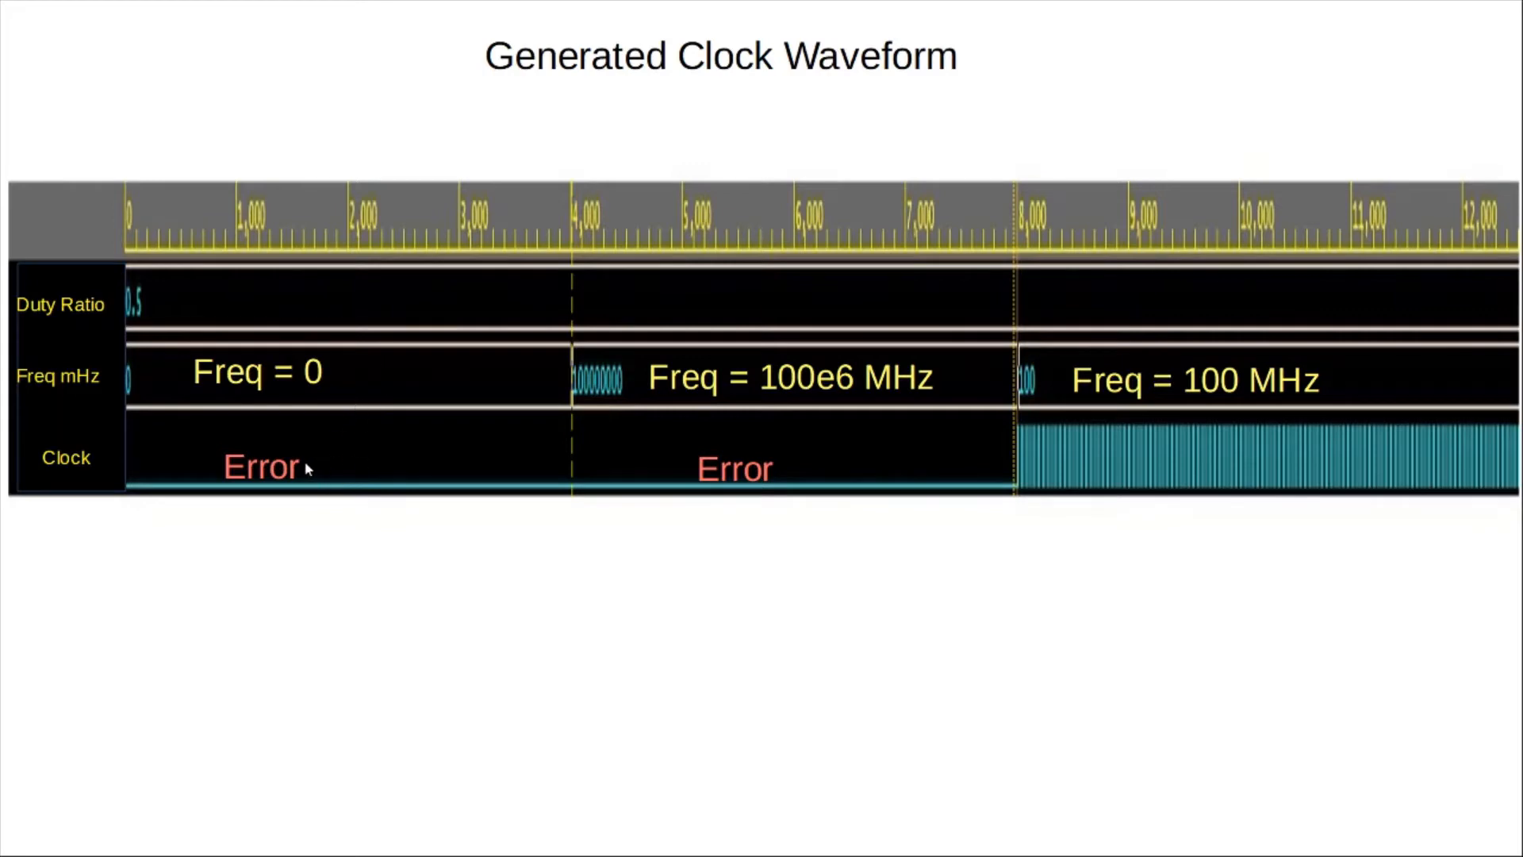
pyautogui.moveTo(342, 467)
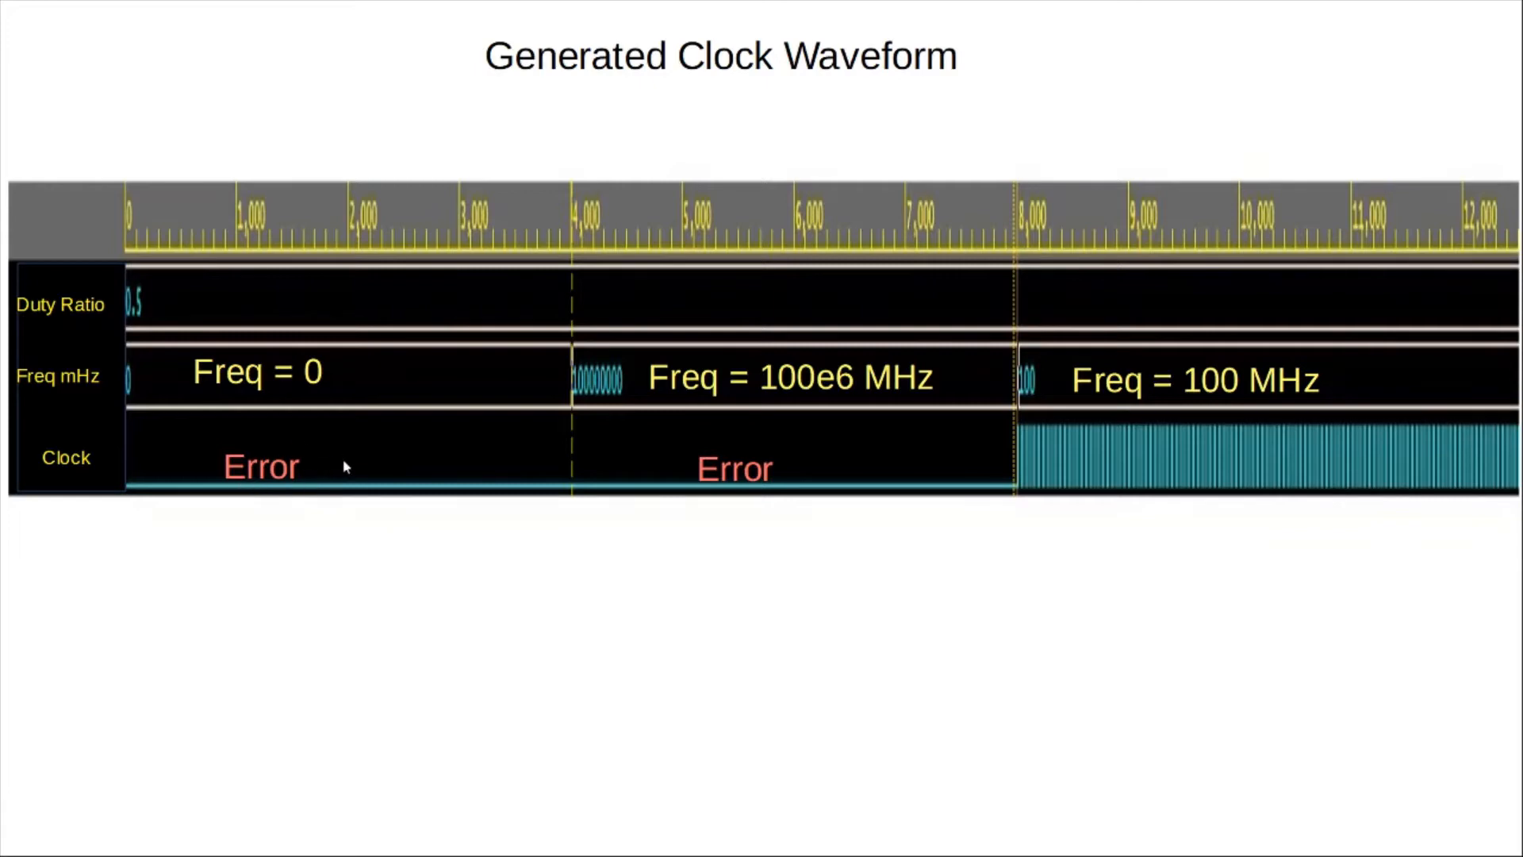
pyautogui.moveTo(336, 344)
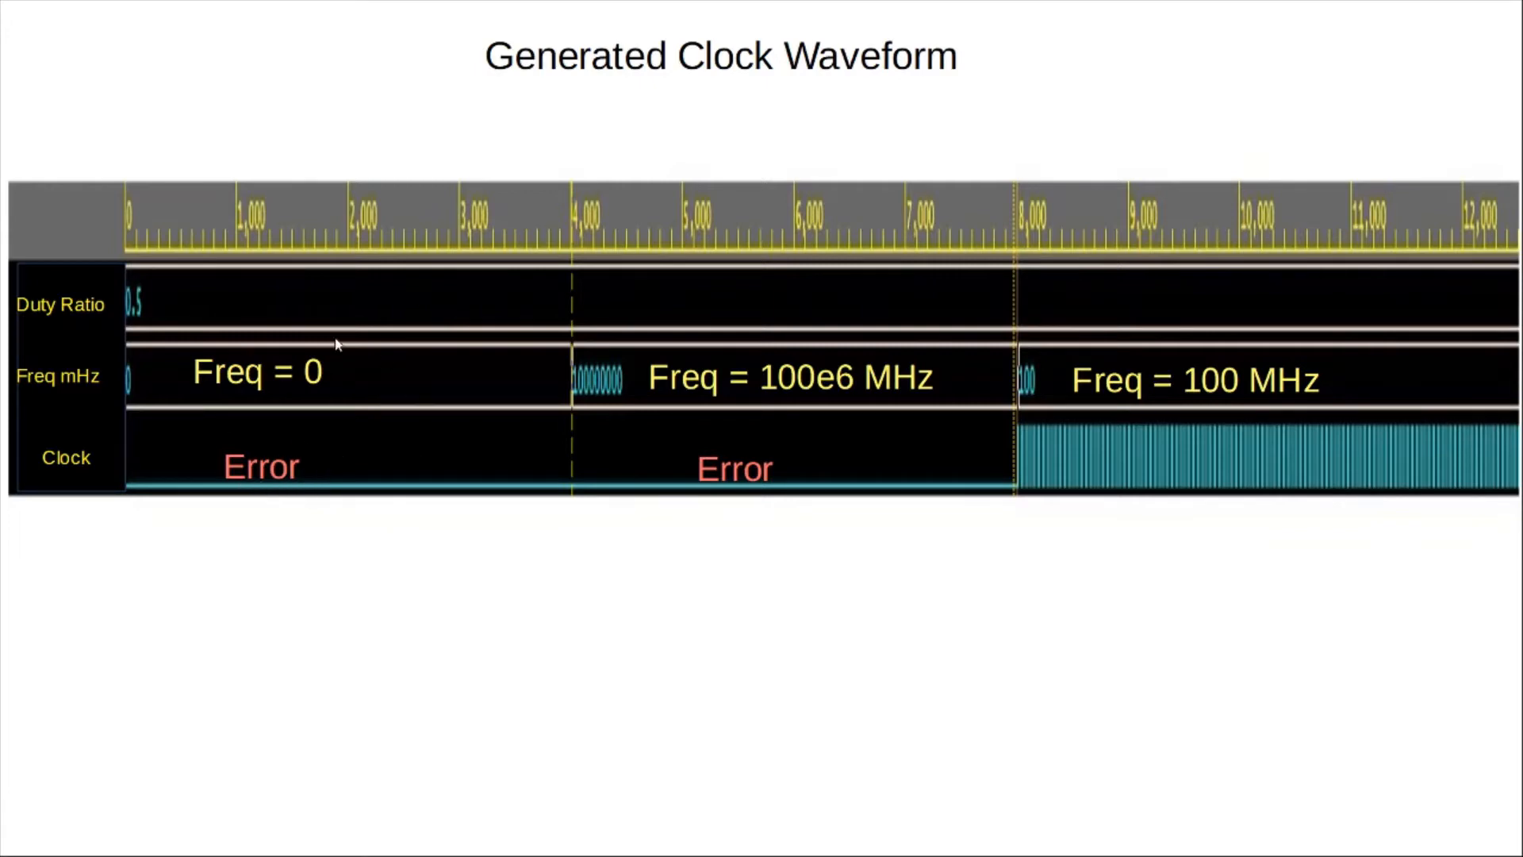
pyautogui.moveTo(752, 396)
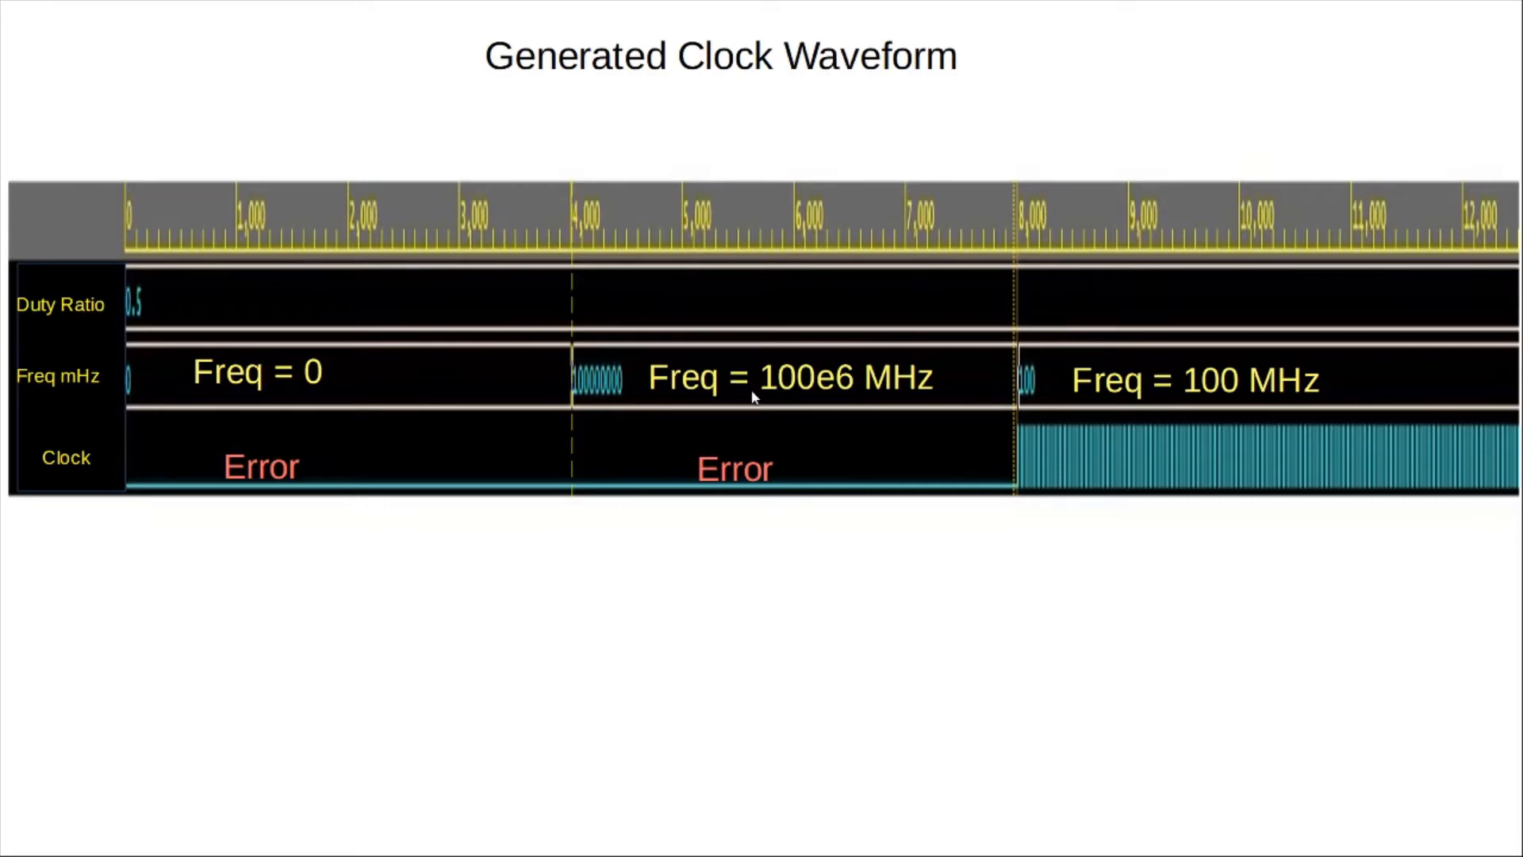
pyautogui.moveTo(854, 406)
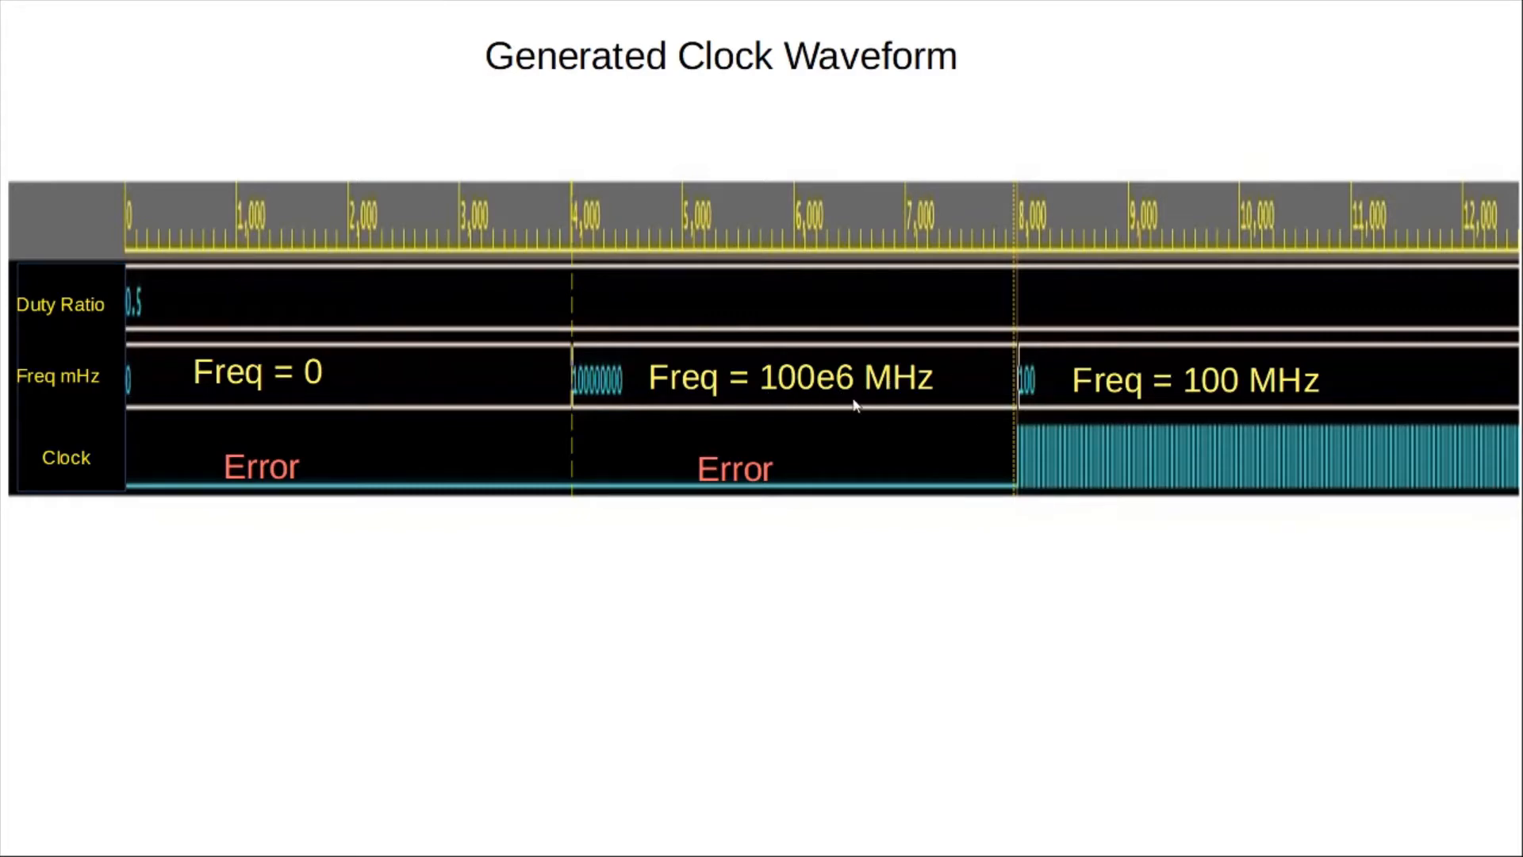
pyautogui.moveTo(833, 408)
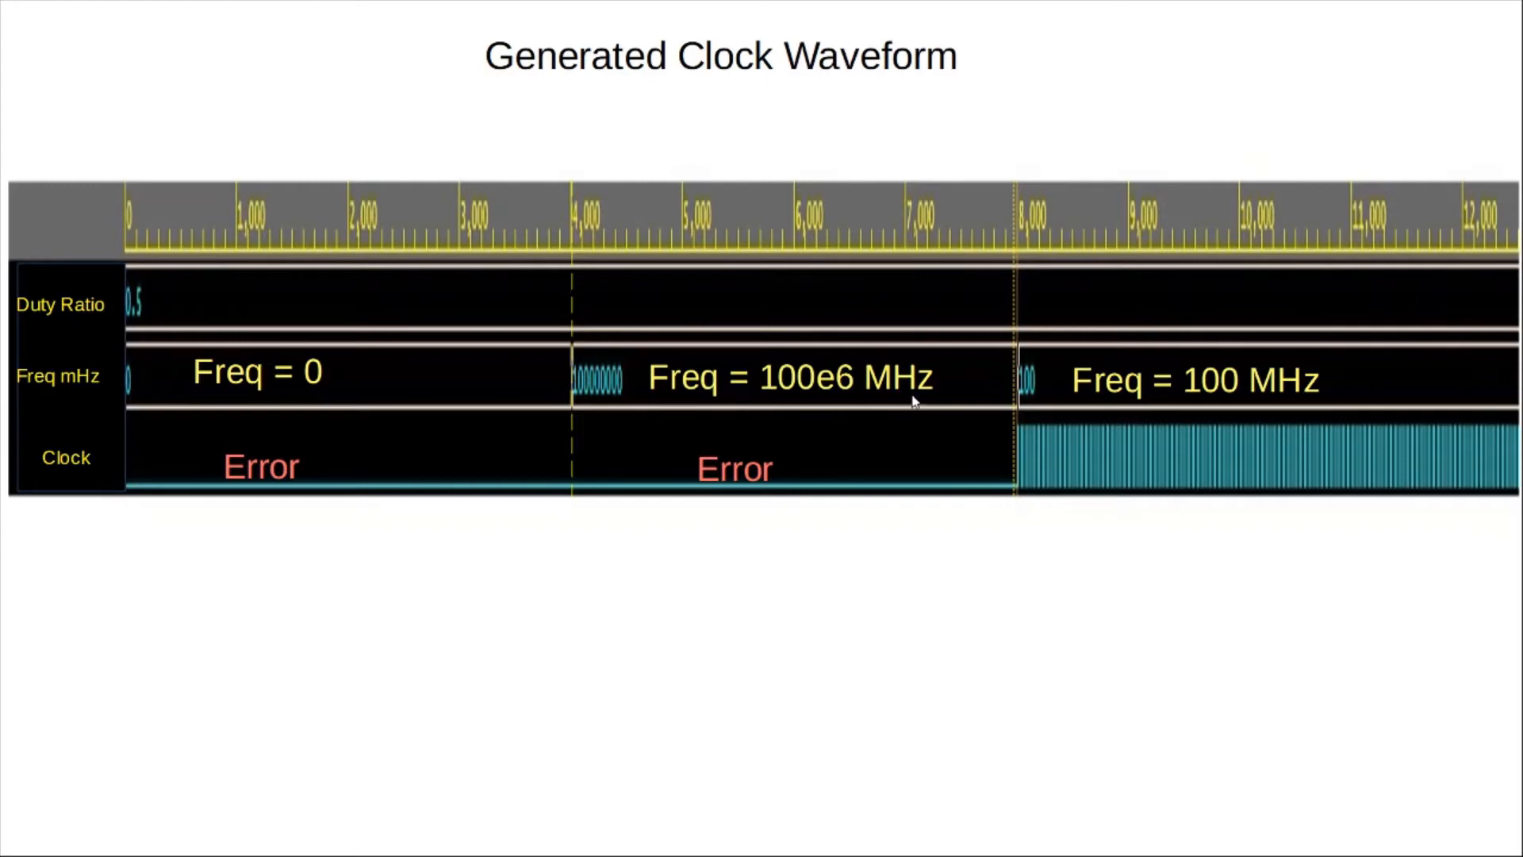
pyautogui.moveTo(864, 397)
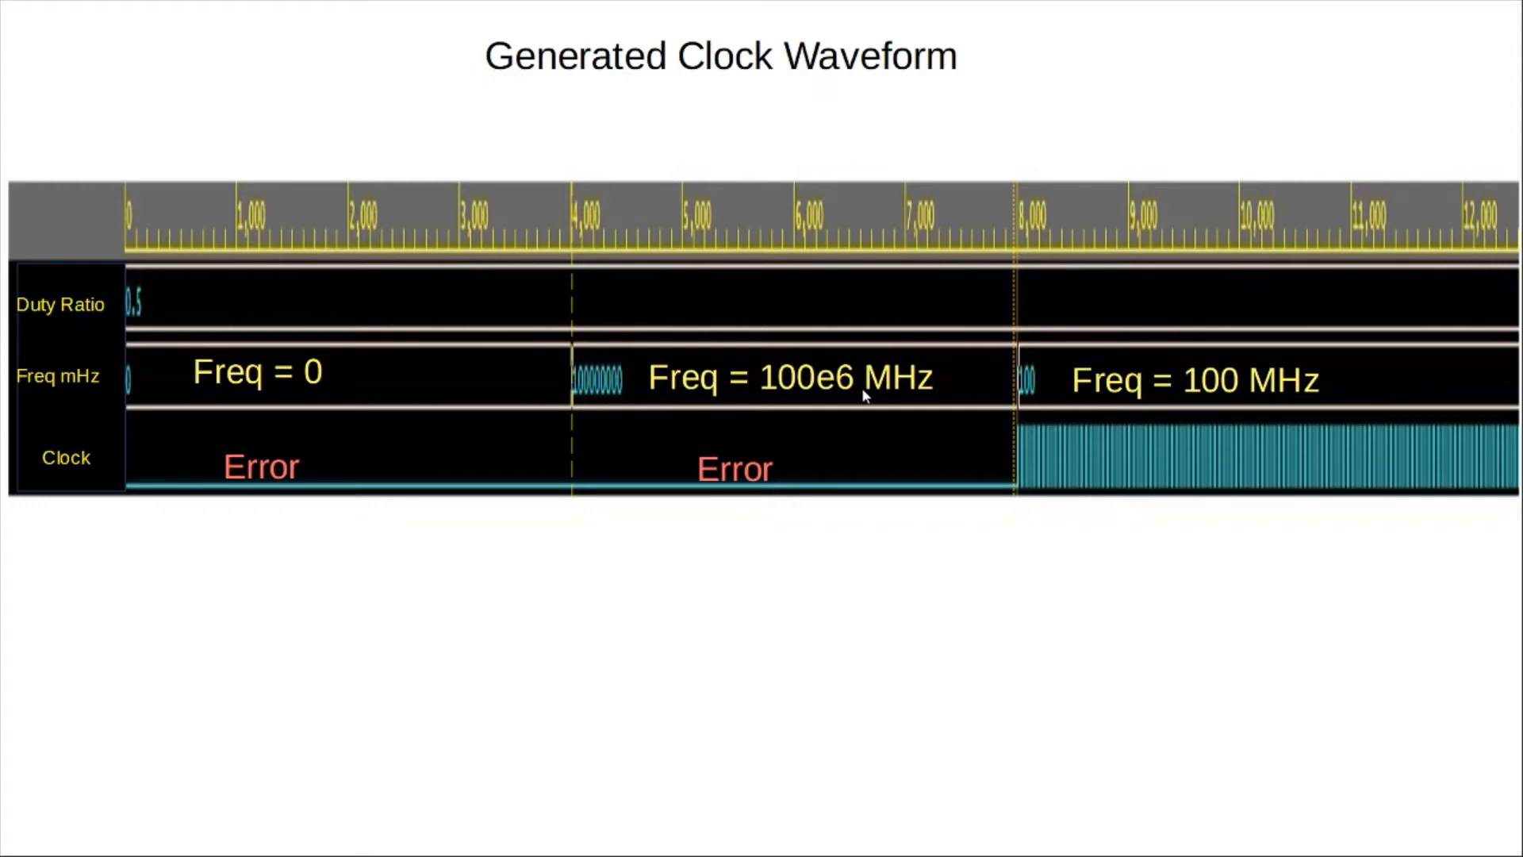
pyautogui.moveTo(777, 393)
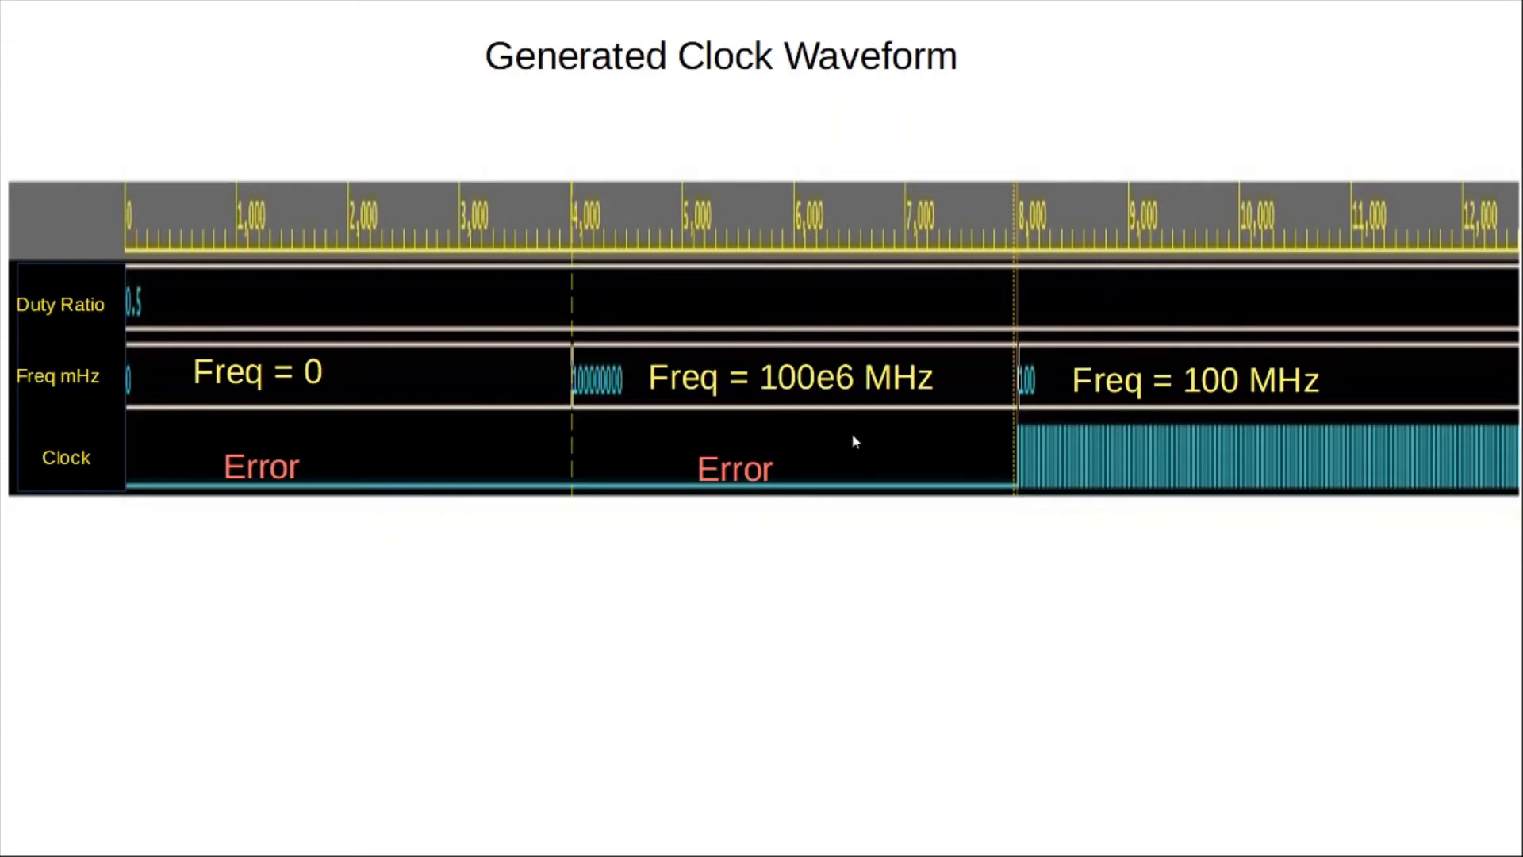
pyautogui.moveTo(816, 383)
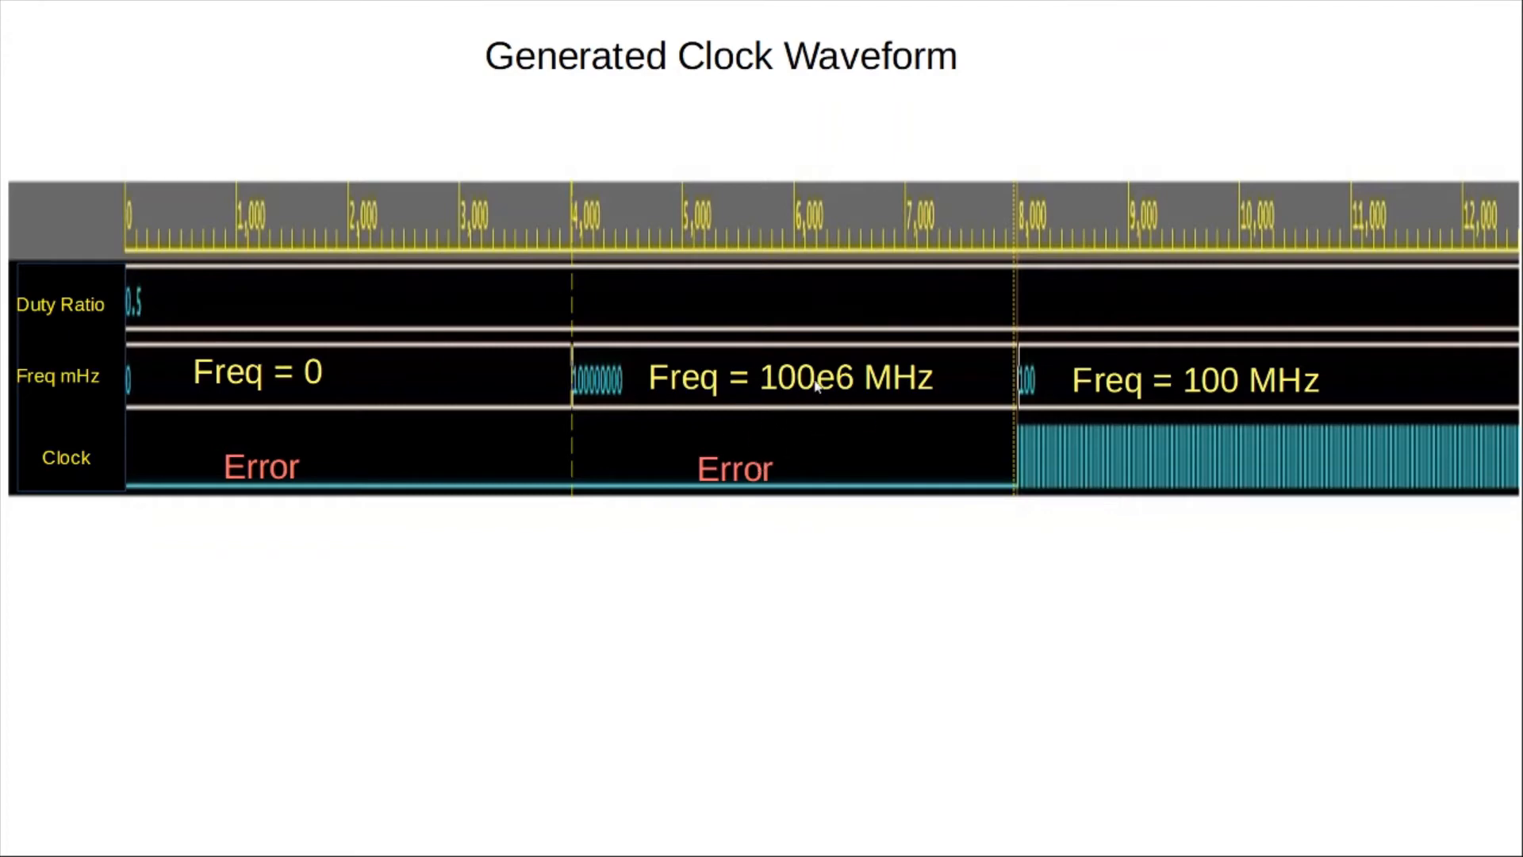
pyautogui.moveTo(815, 479)
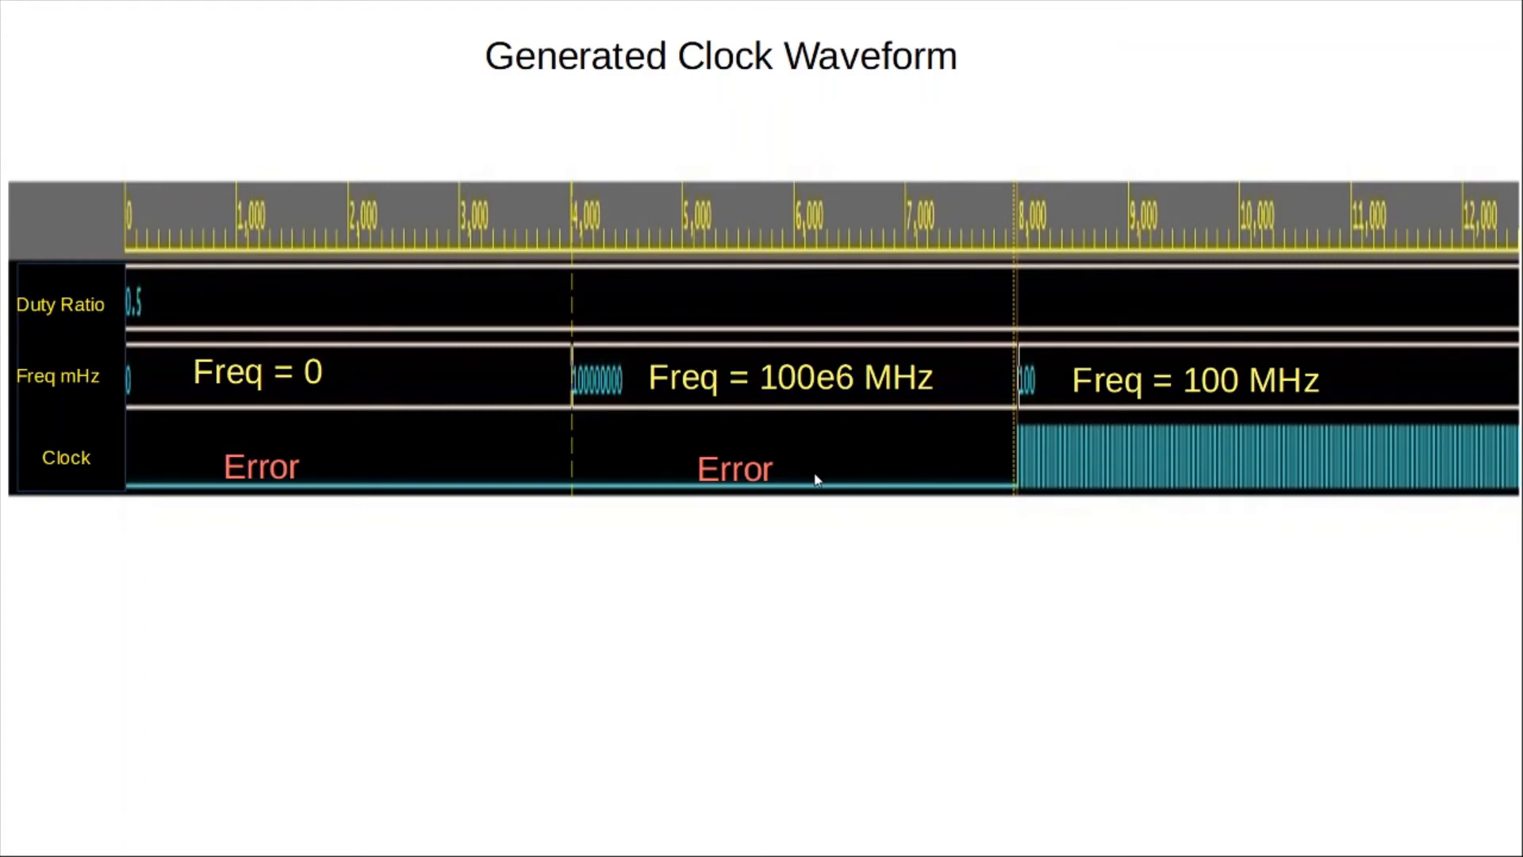
pyautogui.moveTo(1152, 383)
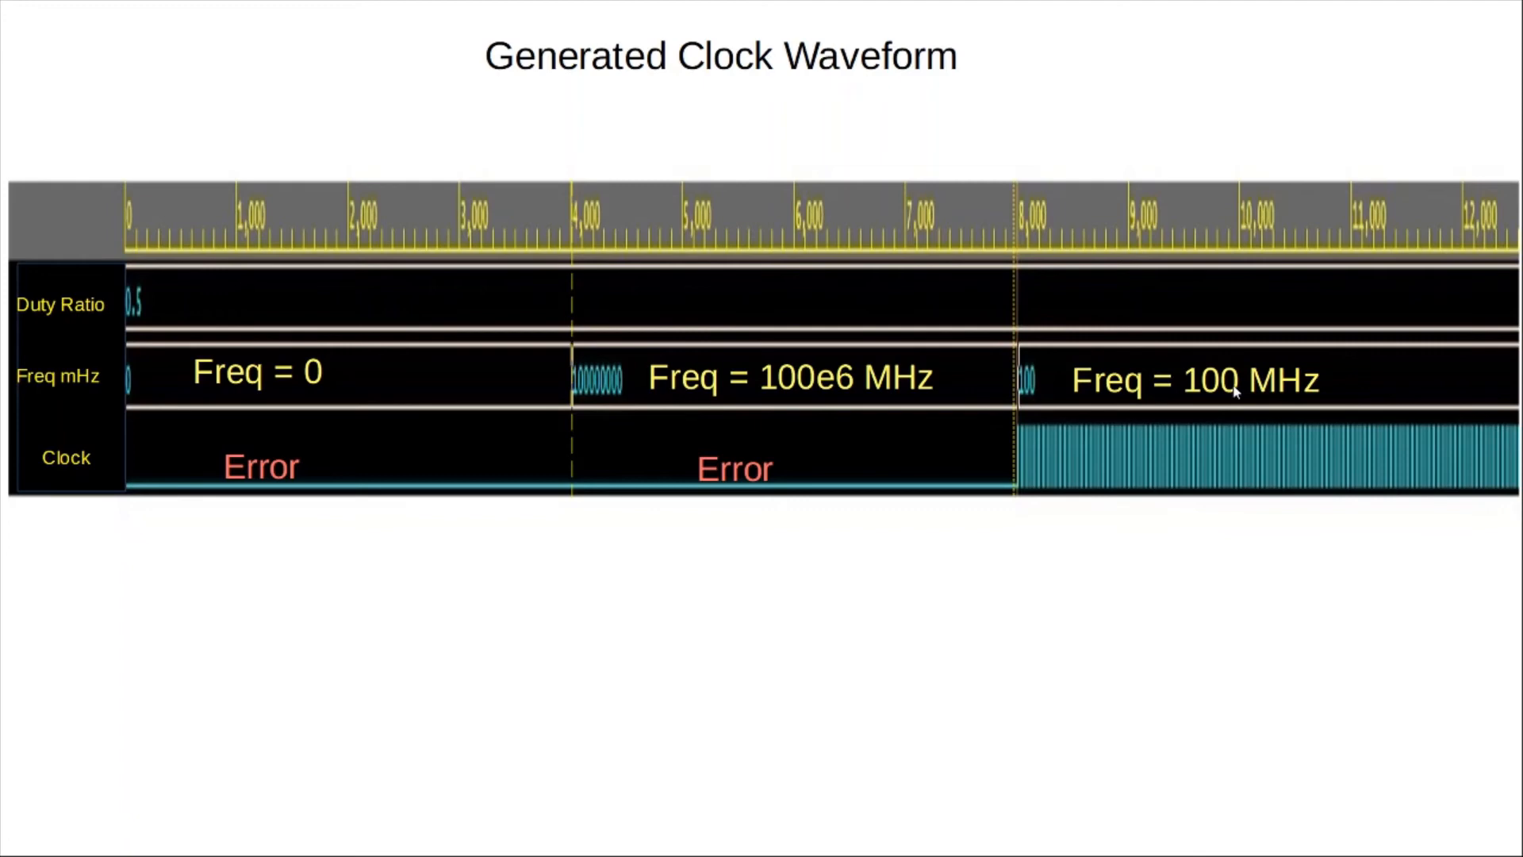
pyautogui.moveTo(1241, 438)
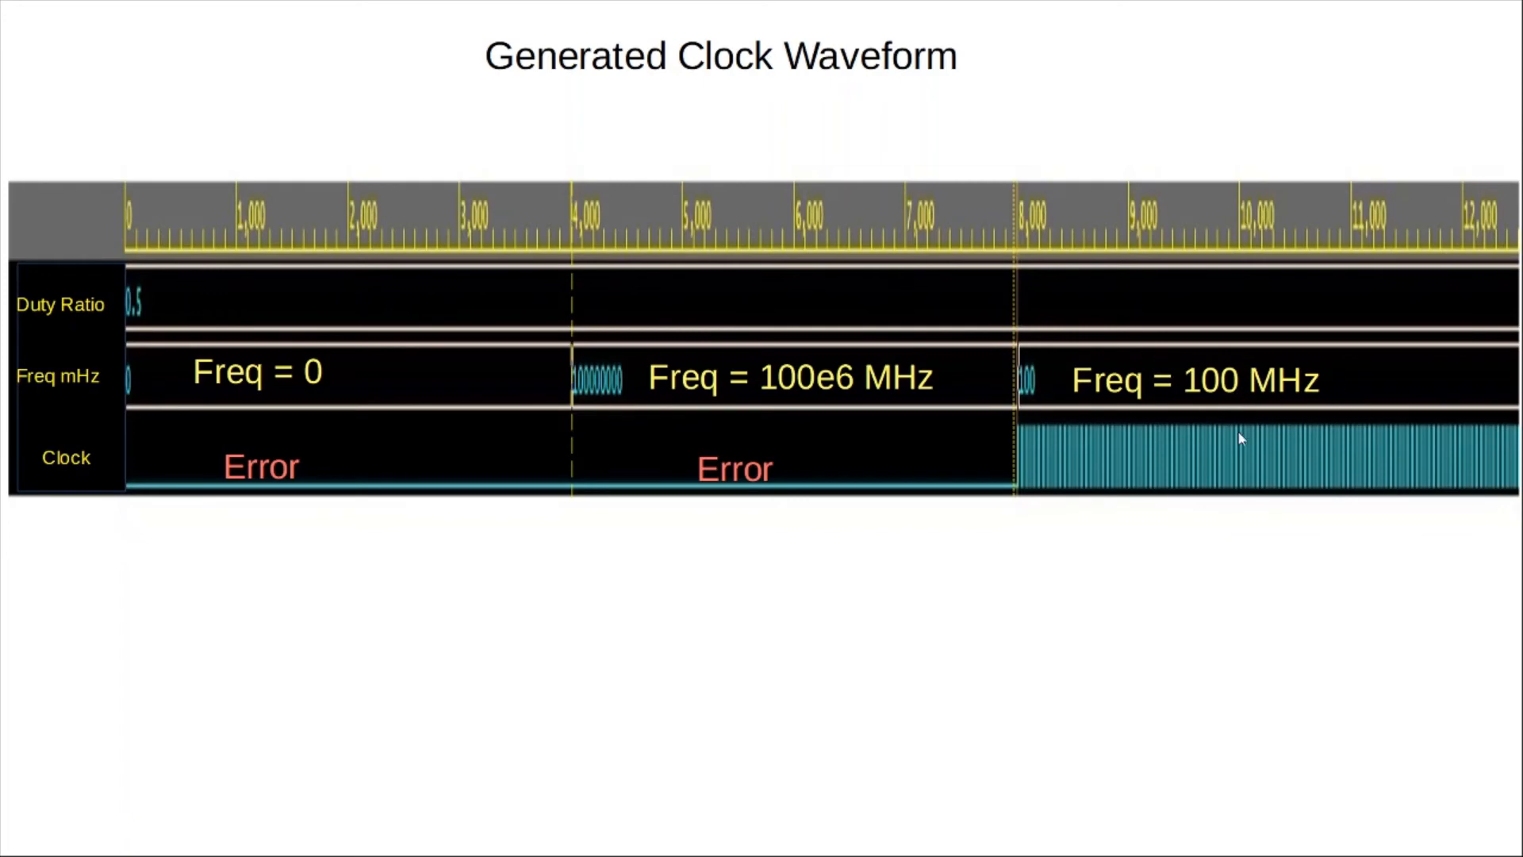
pyautogui.moveTo(1254, 485)
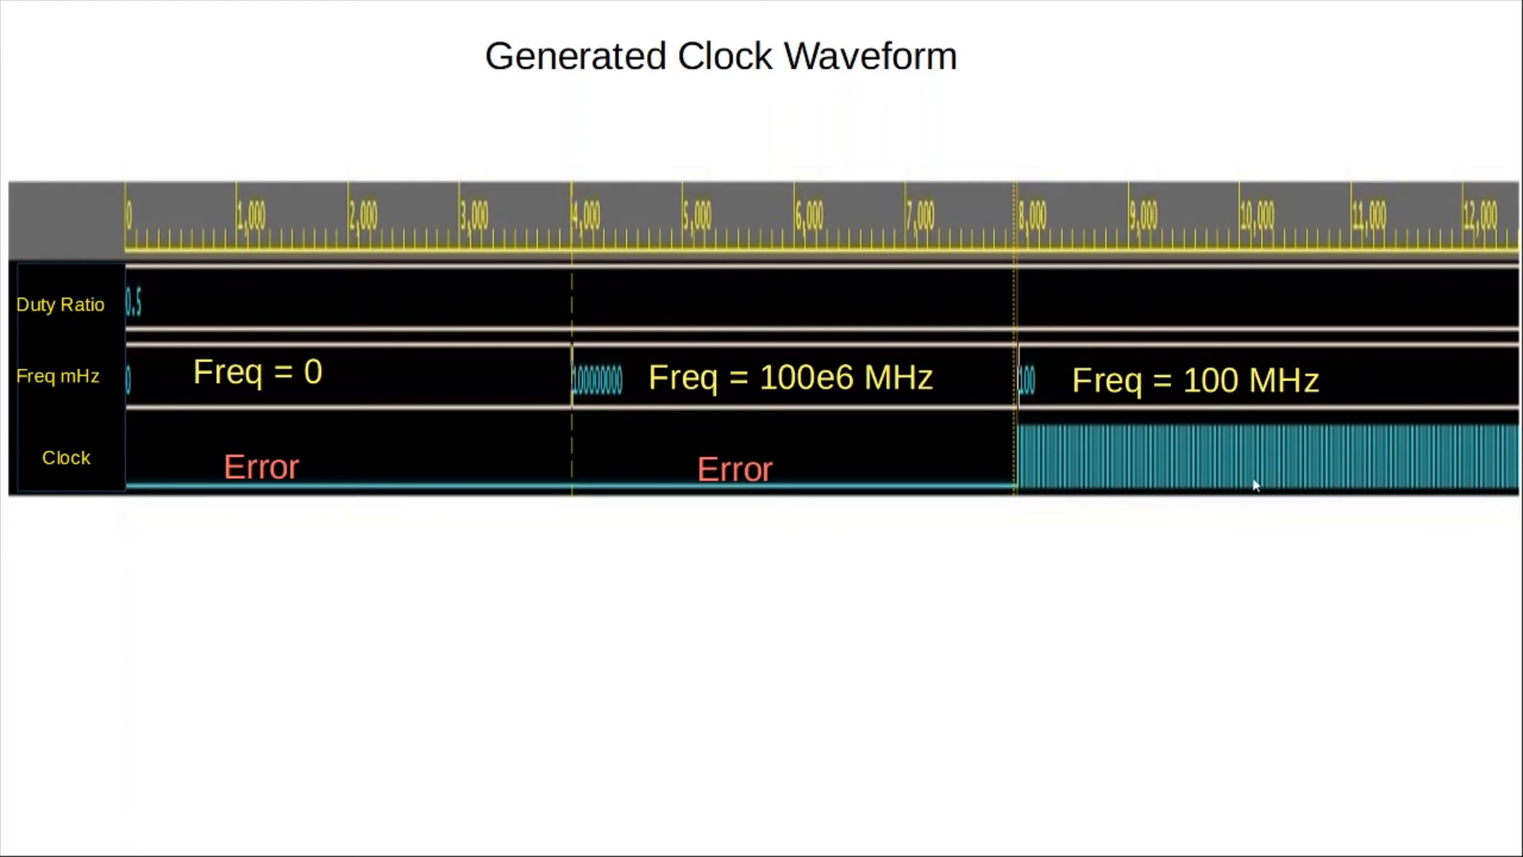
pyautogui.moveTo(1472, 485)
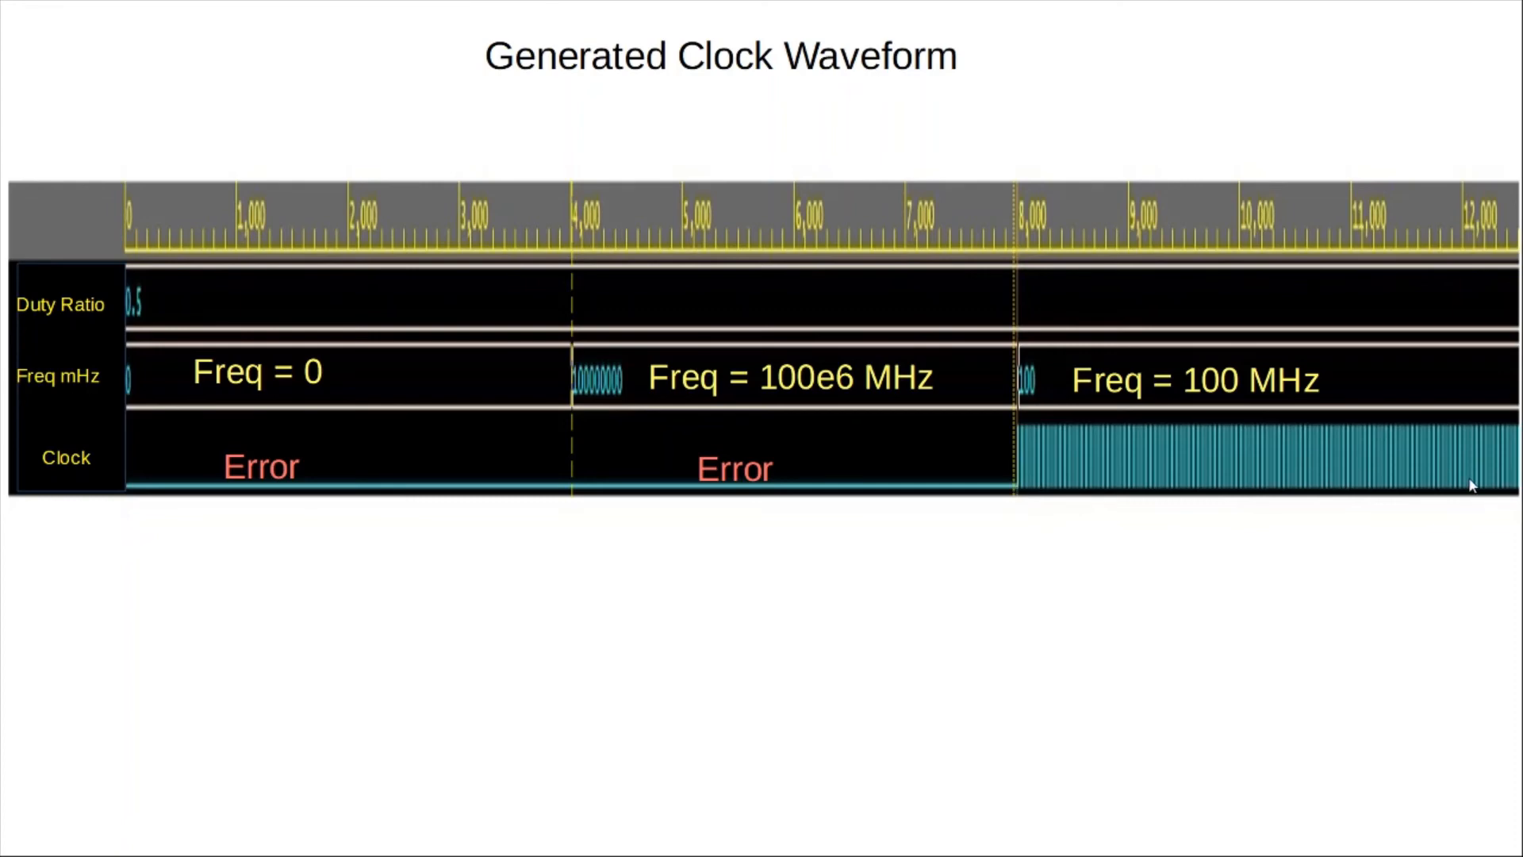
pyautogui.moveTo(1369, 475)
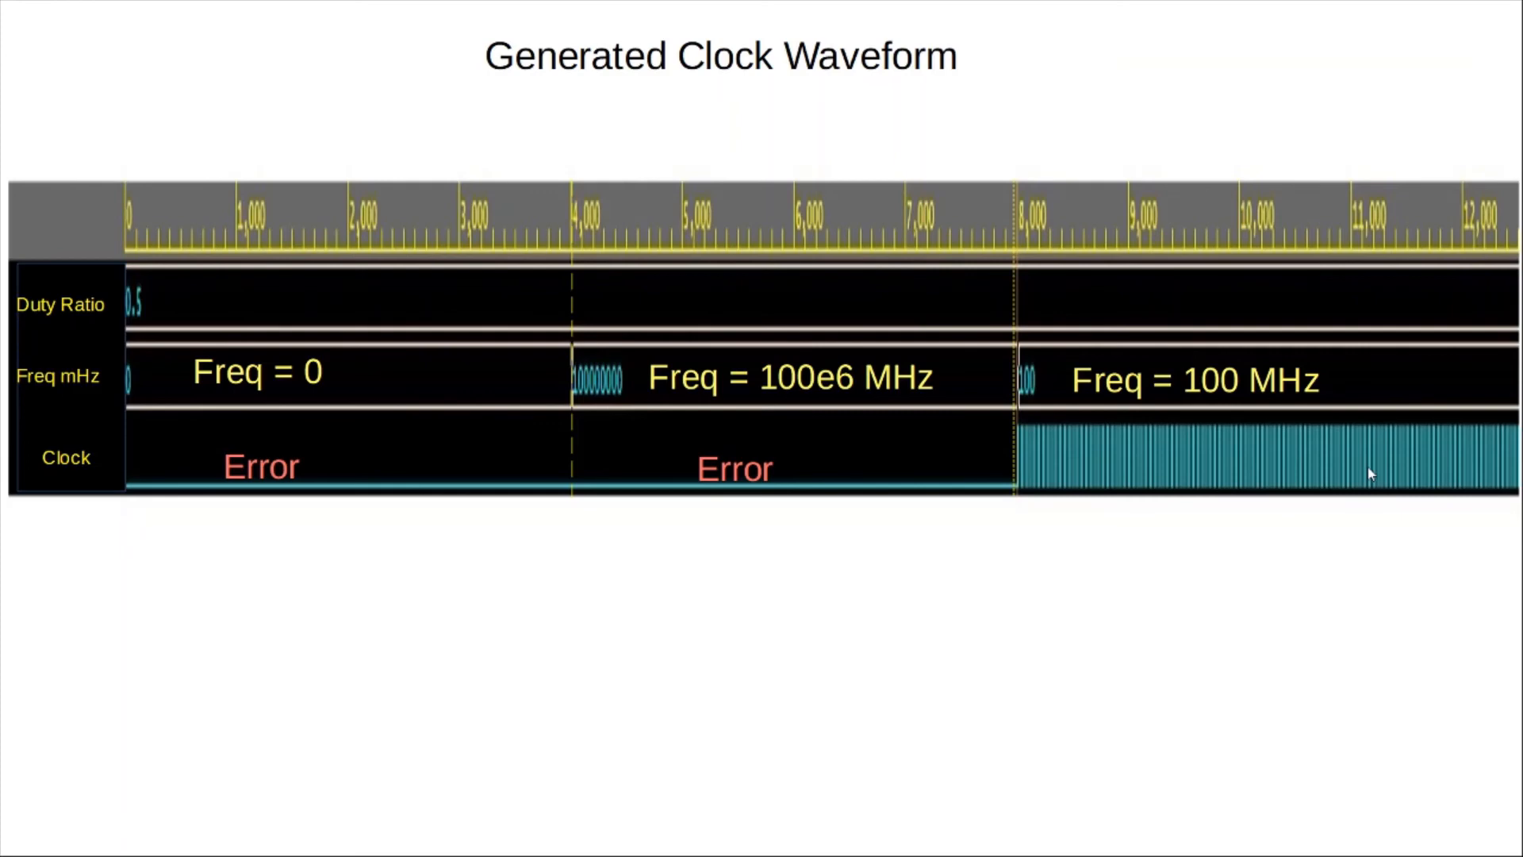
pyautogui.moveTo(1193, 557)
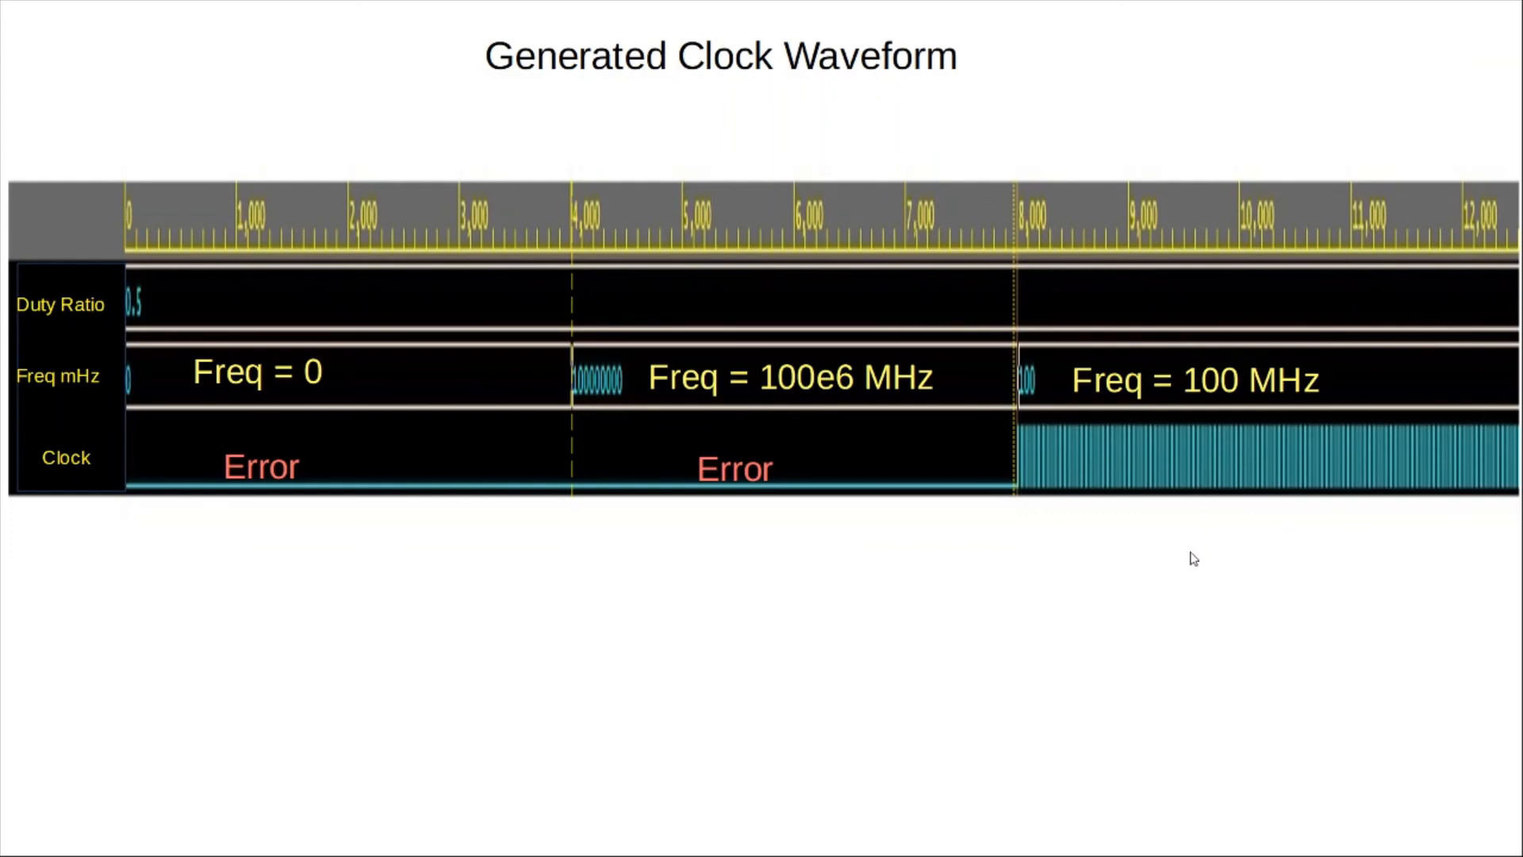